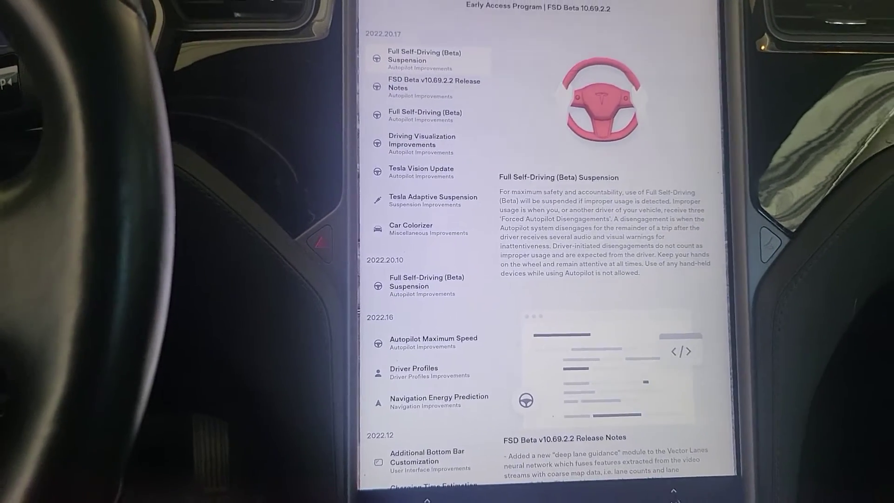
scroll("down", 3)
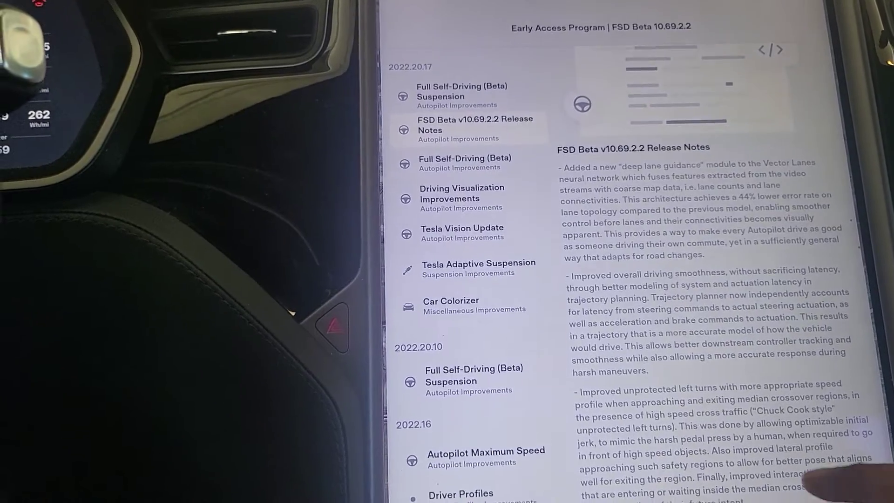
scroll("down", 3)
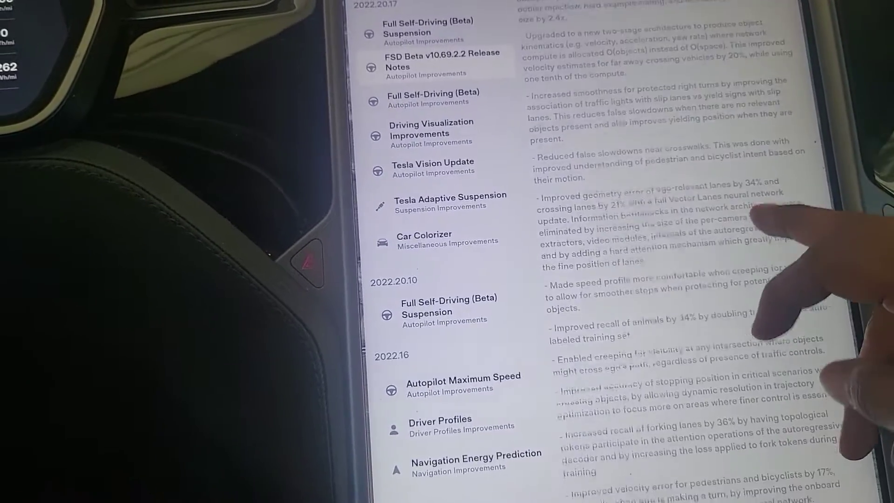